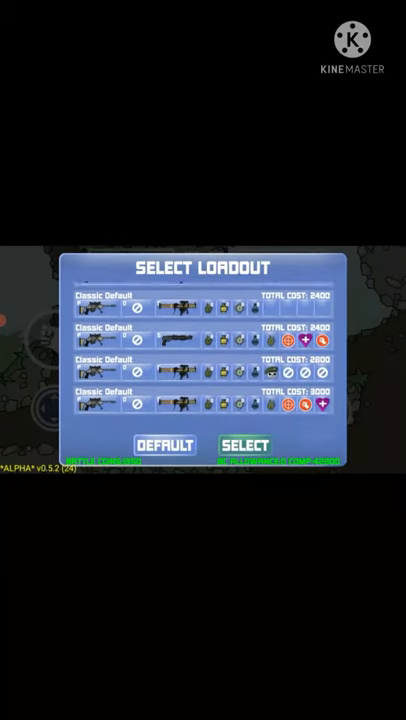
Step: Confirm the chosen loadout with SELECT and respawn into the match with the sniper rifle
left_click(244, 443)
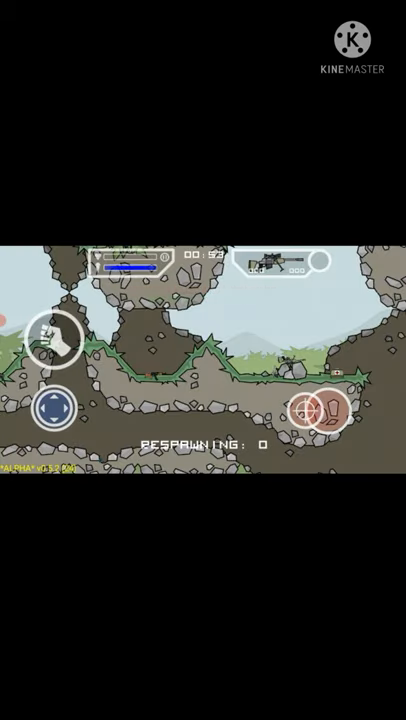